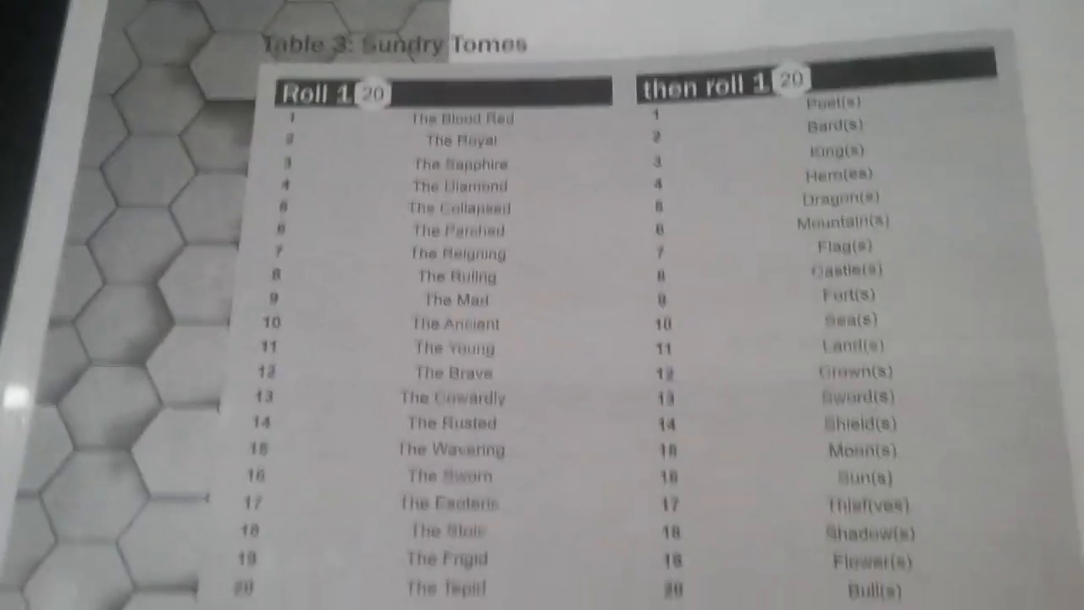
pyautogui.scroll(-3)
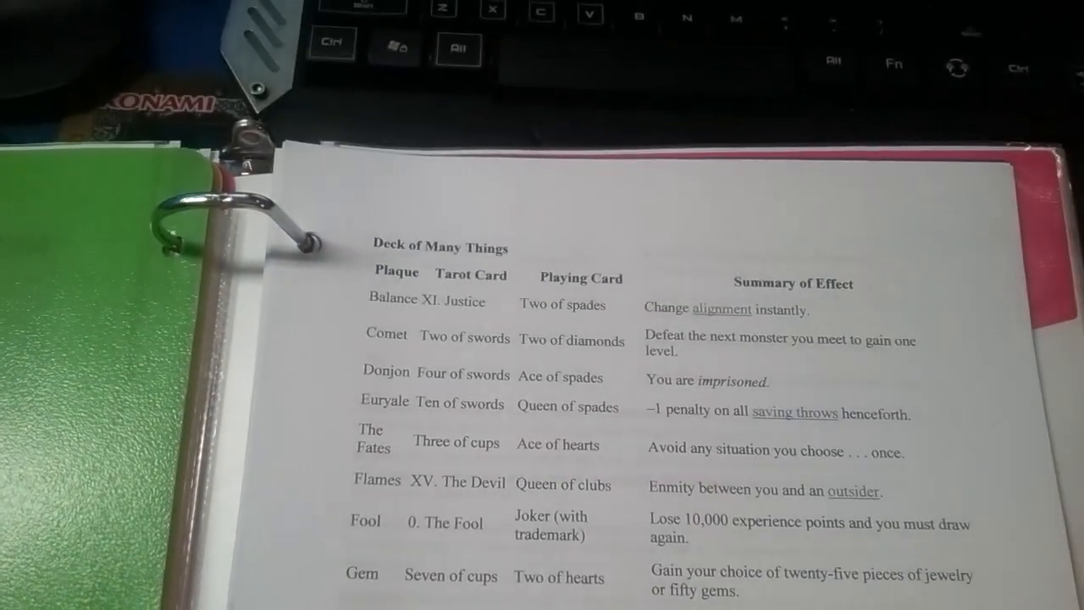
pyautogui.scroll(-3)
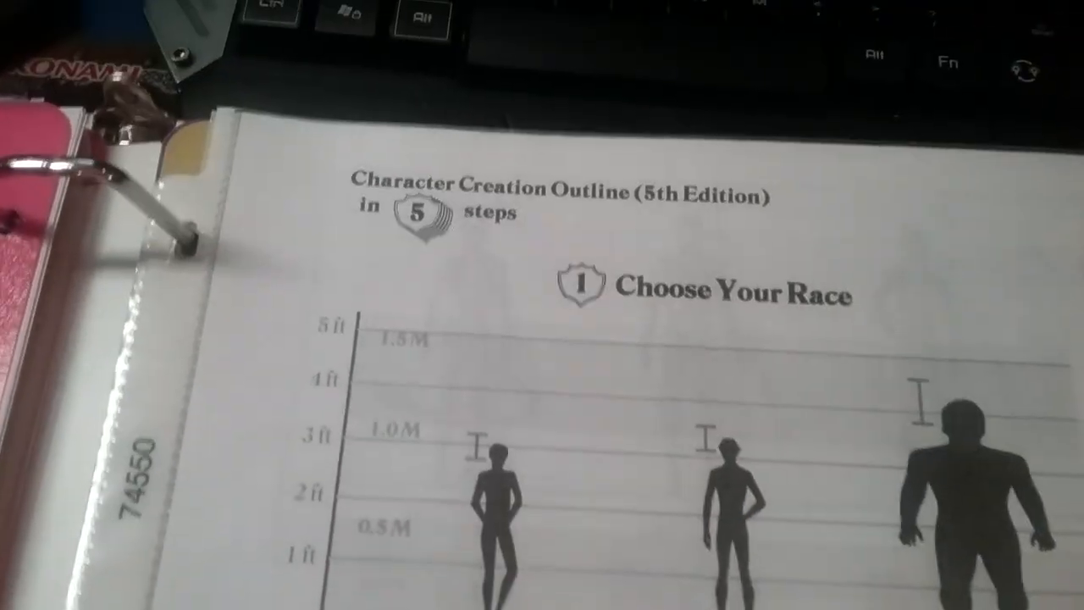
pyautogui.scroll(-3)
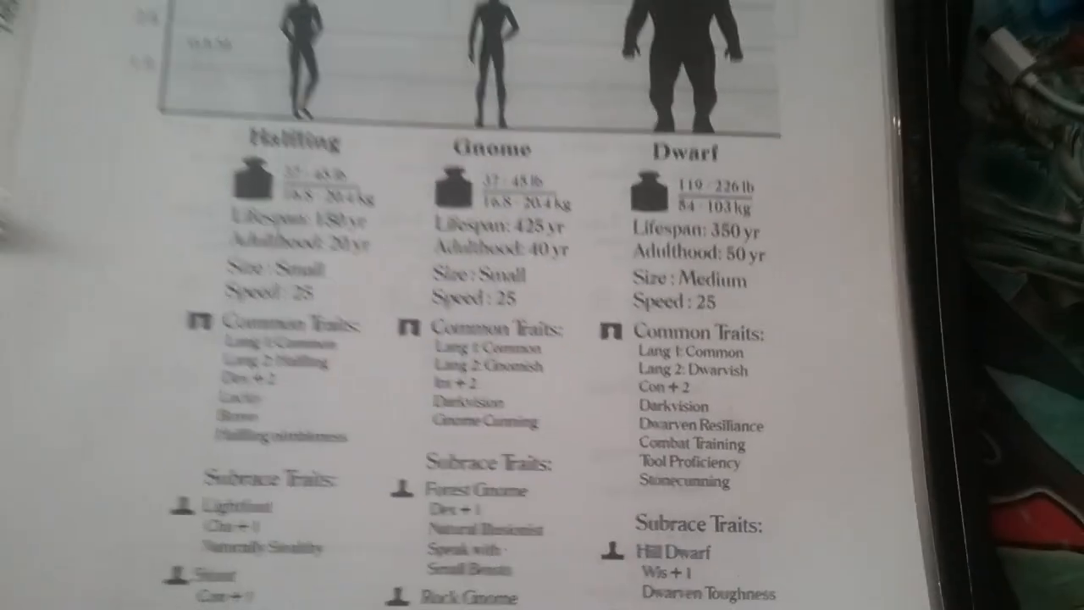